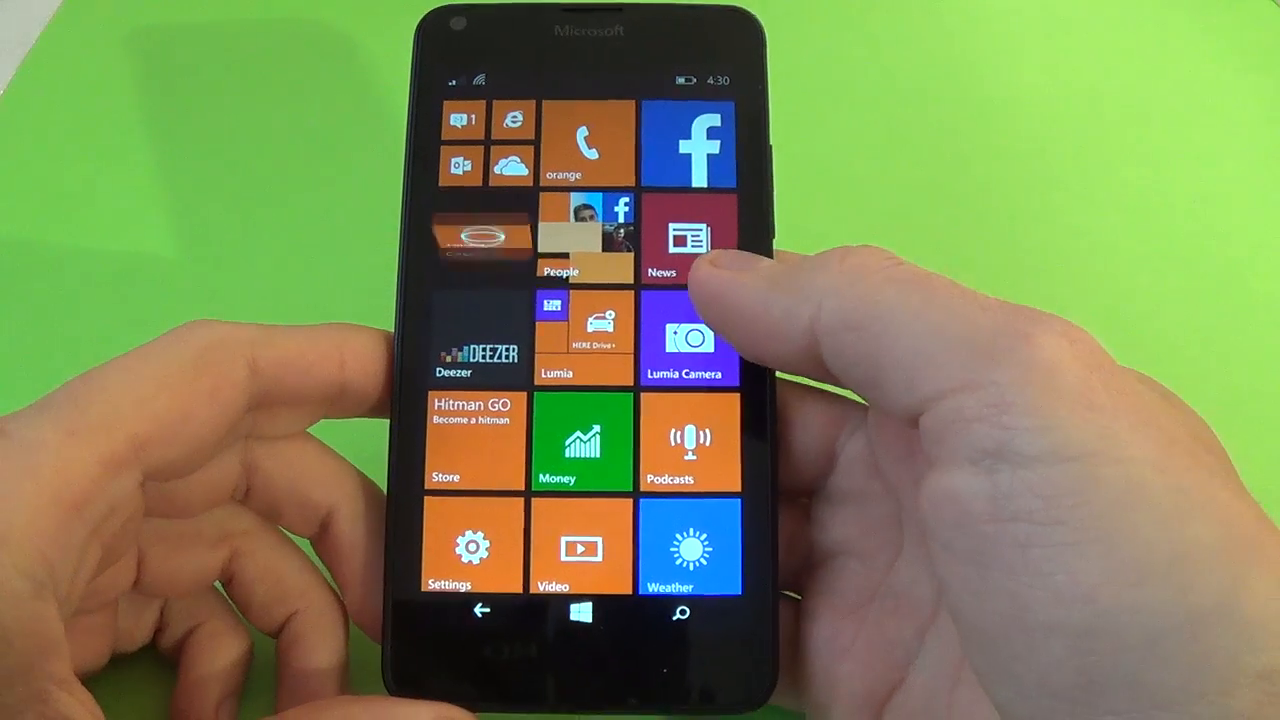
Scroll the Start screen to the Calendar and Music tiles and resize both to wide.
scroll("down", 3)
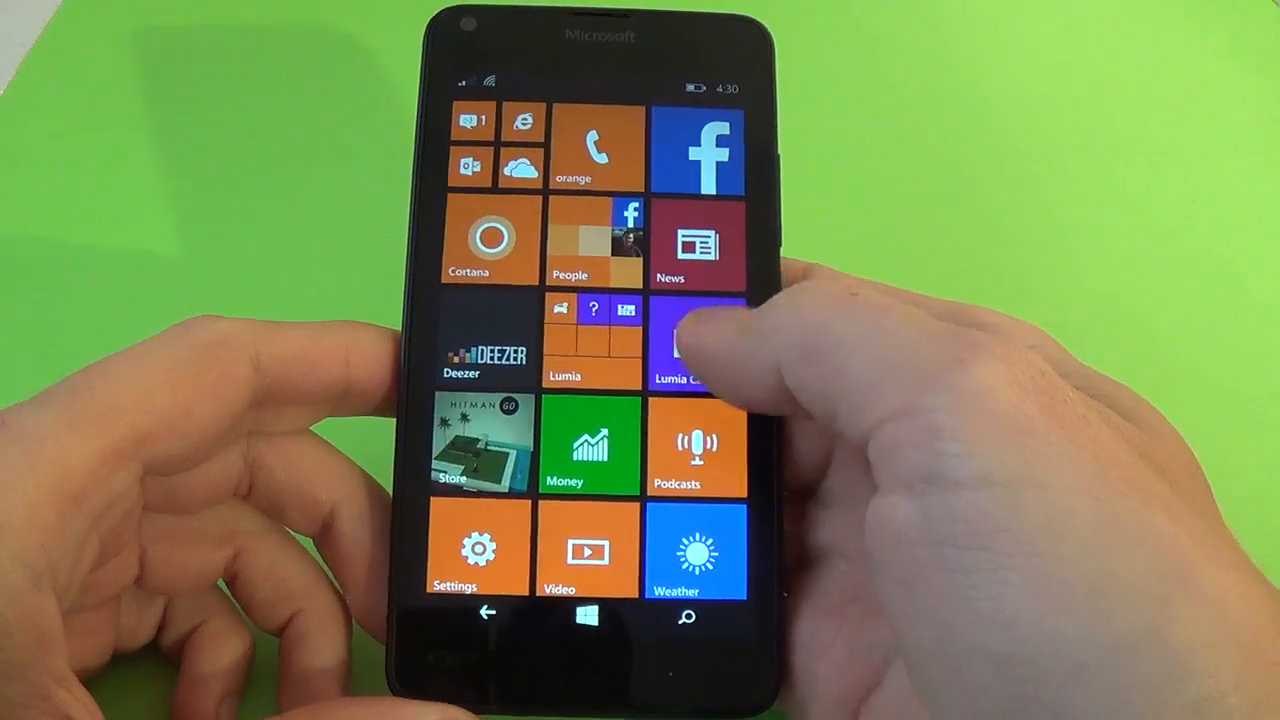
scroll("down", 3)
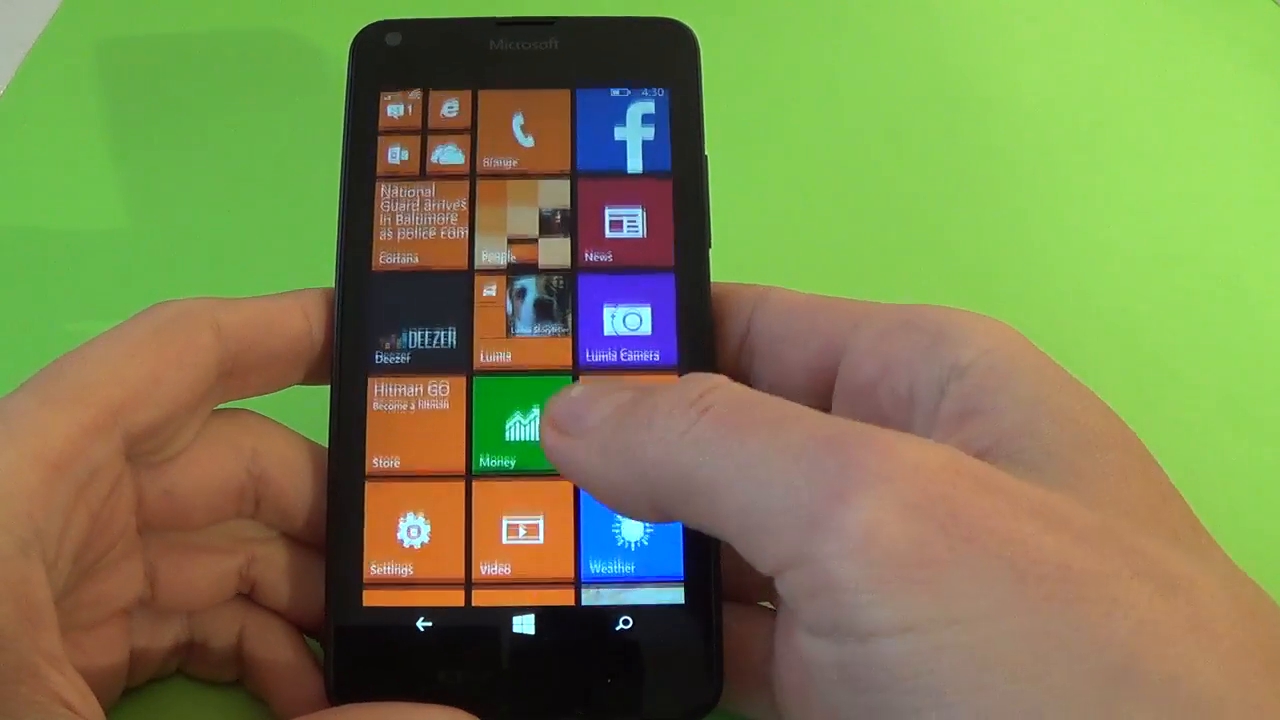
scroll("up", 3)
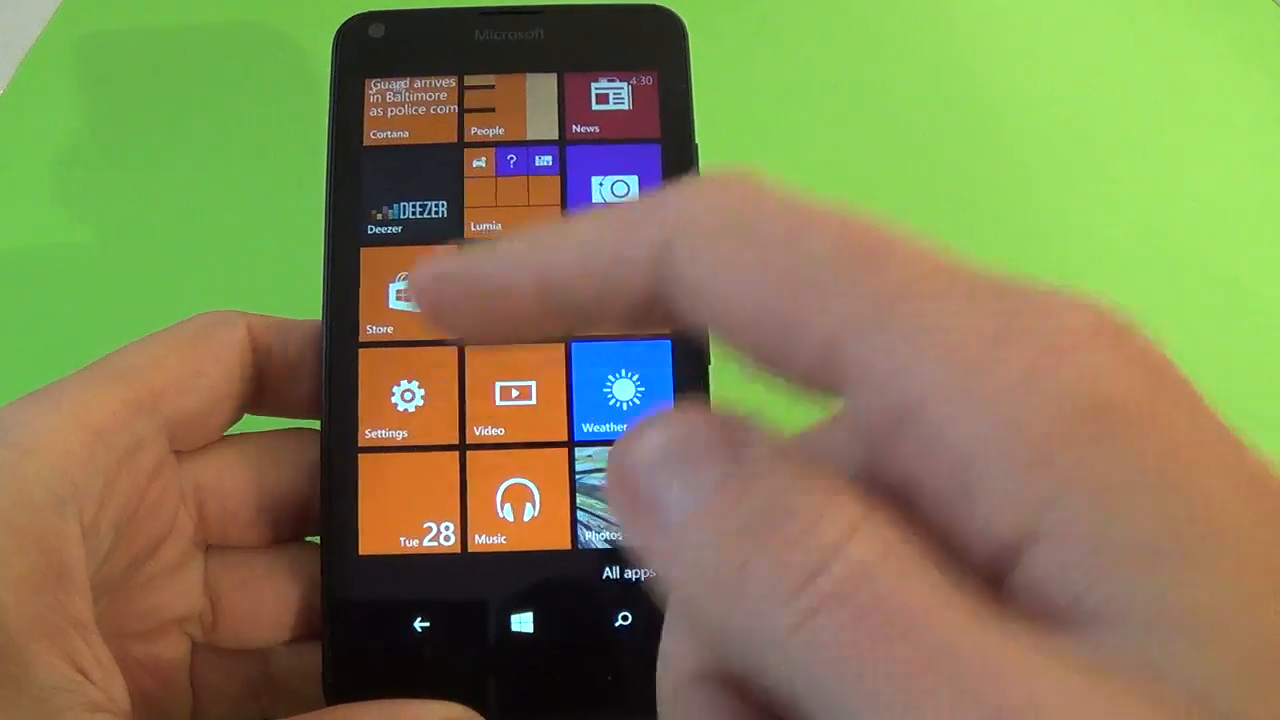
scroll("down", 3)
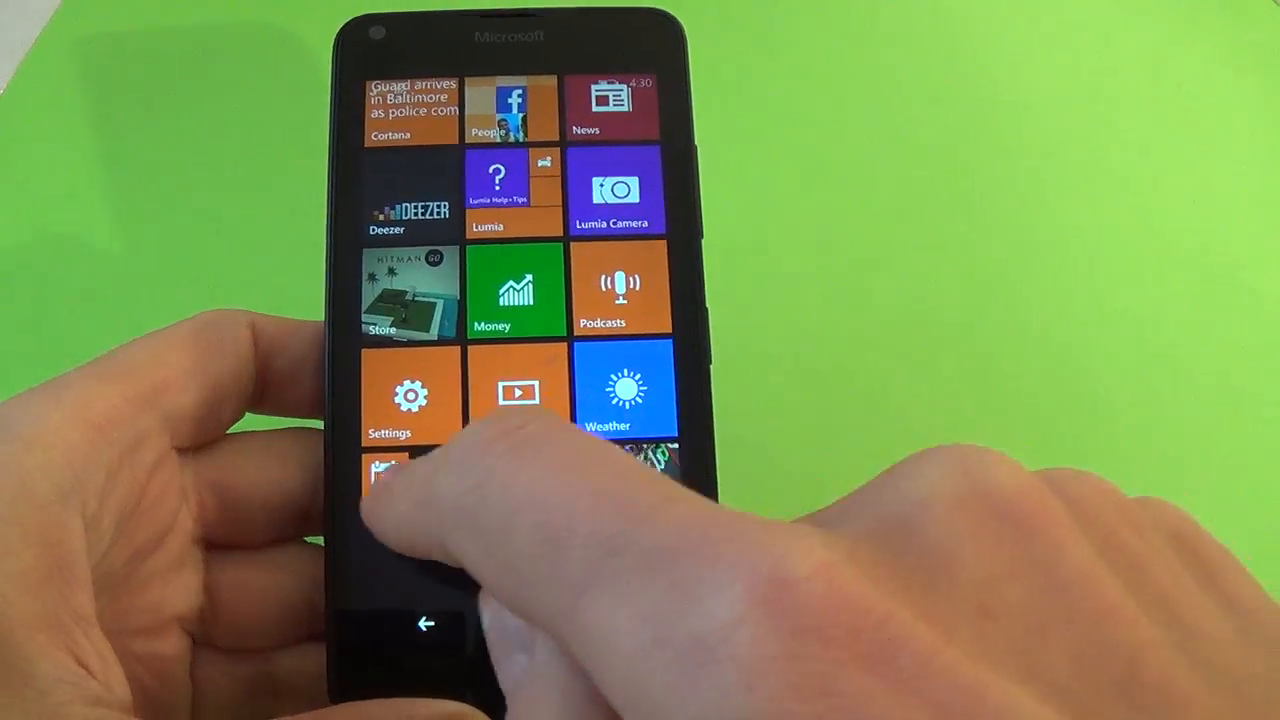
scroll("down", 3)
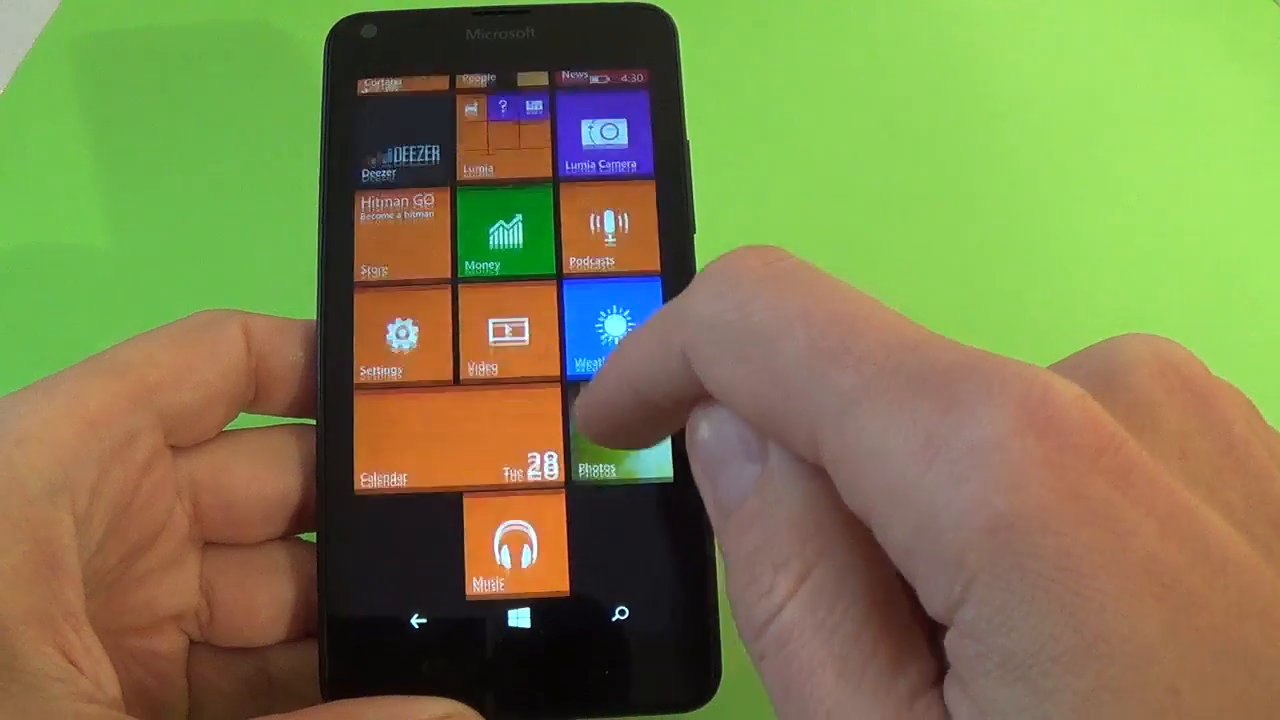
scroll("up", 3)
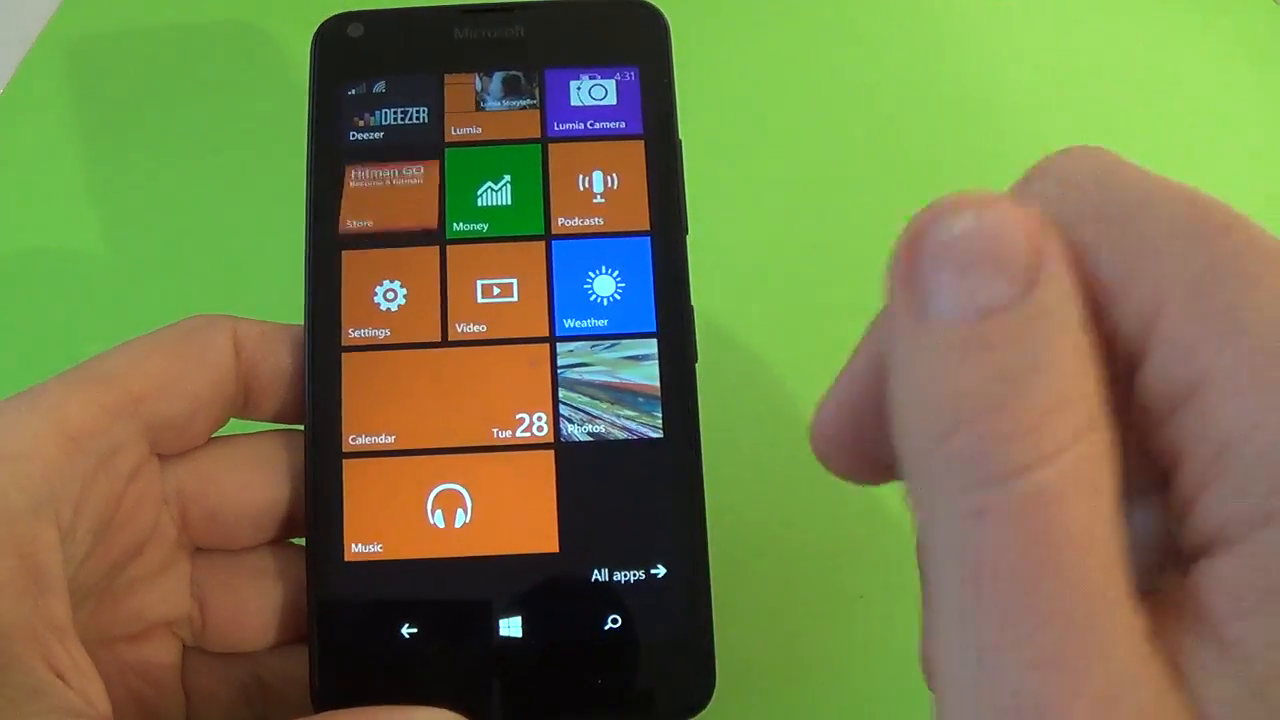
Scroll the app list to Skype and pin it to the Start screen alongside Twitter.
scroll("down", 3)
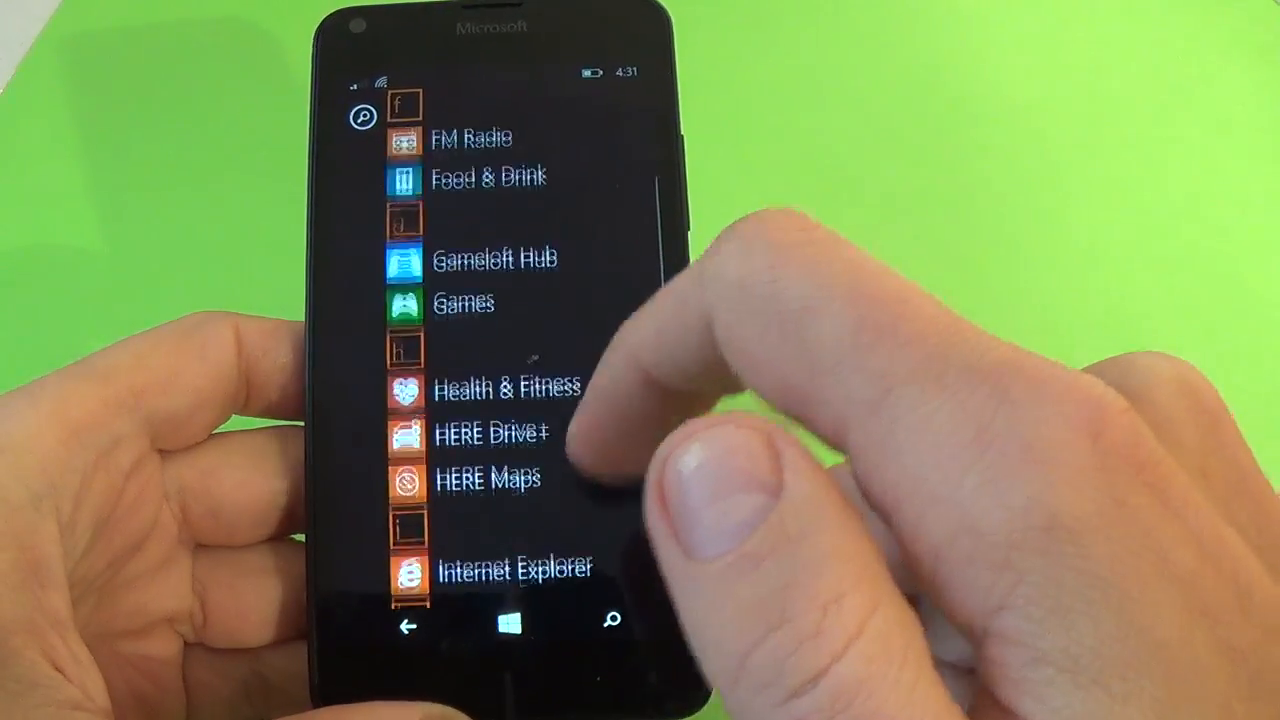
scroll("up", 3)
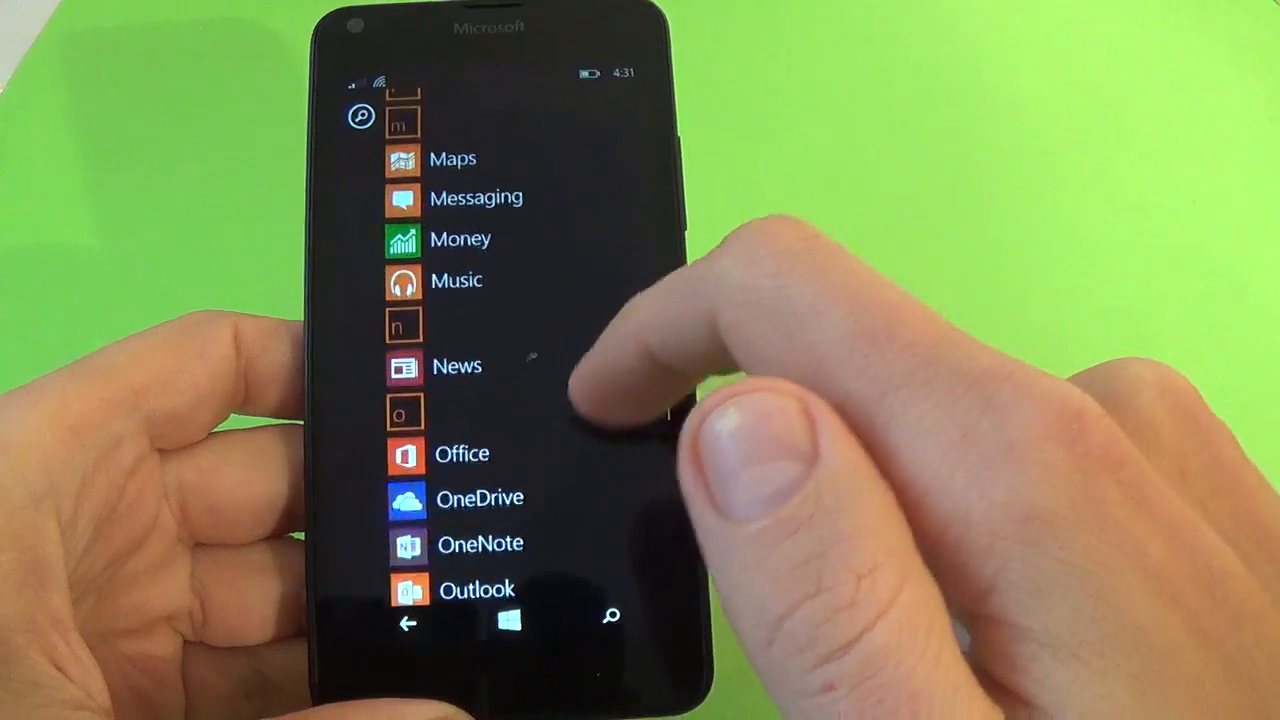
scroll("up", 3)
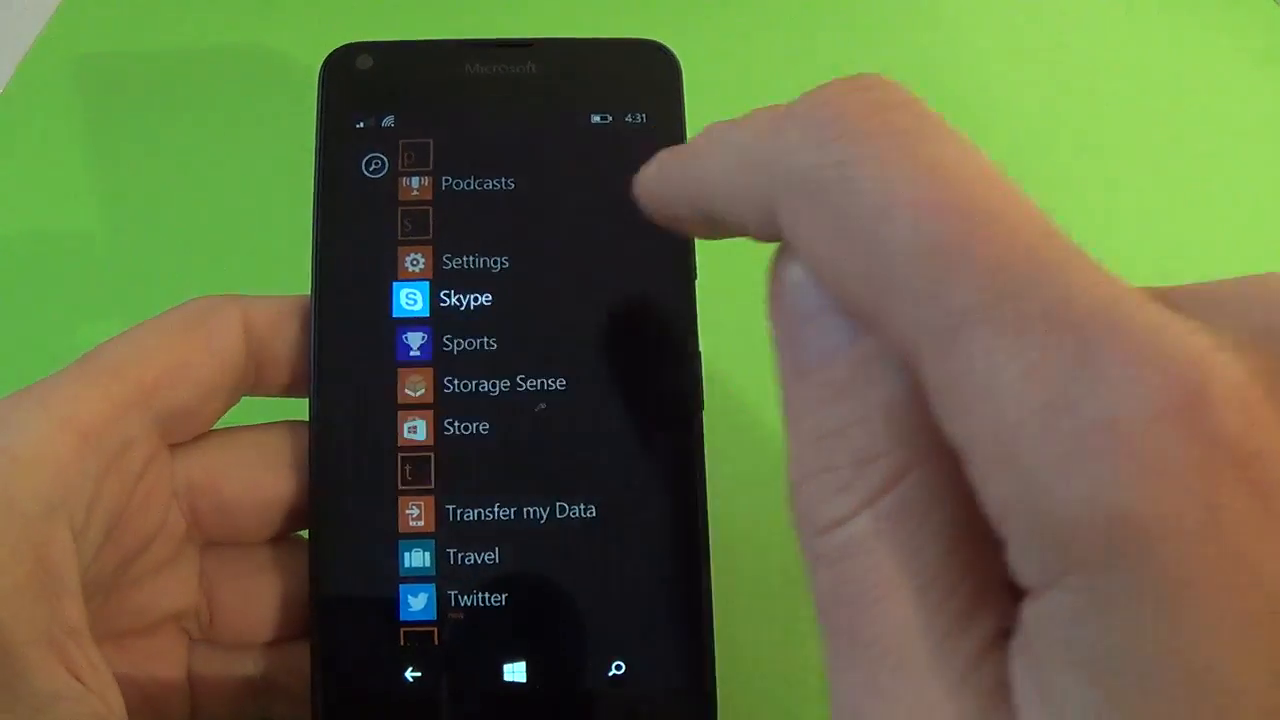
left_click(512, 672)
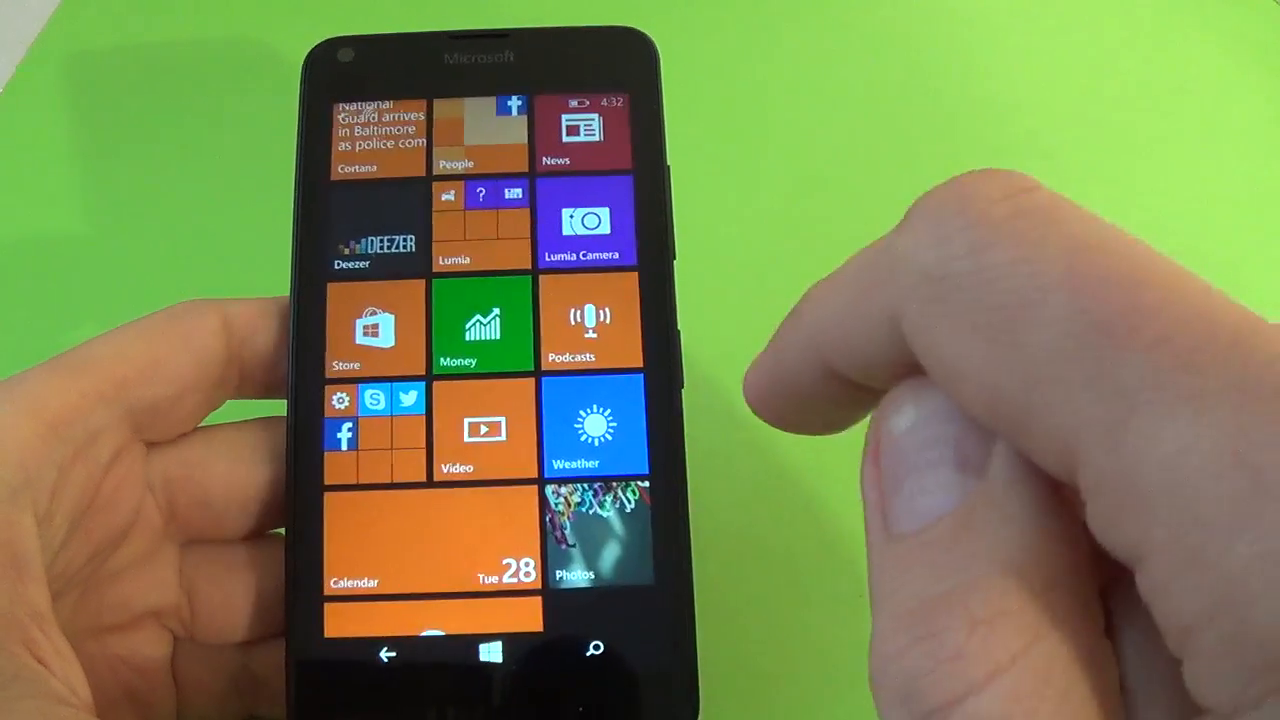
Scroll to the new tile folder and expand it to reach the Name folder field.
scroll("down", 3)
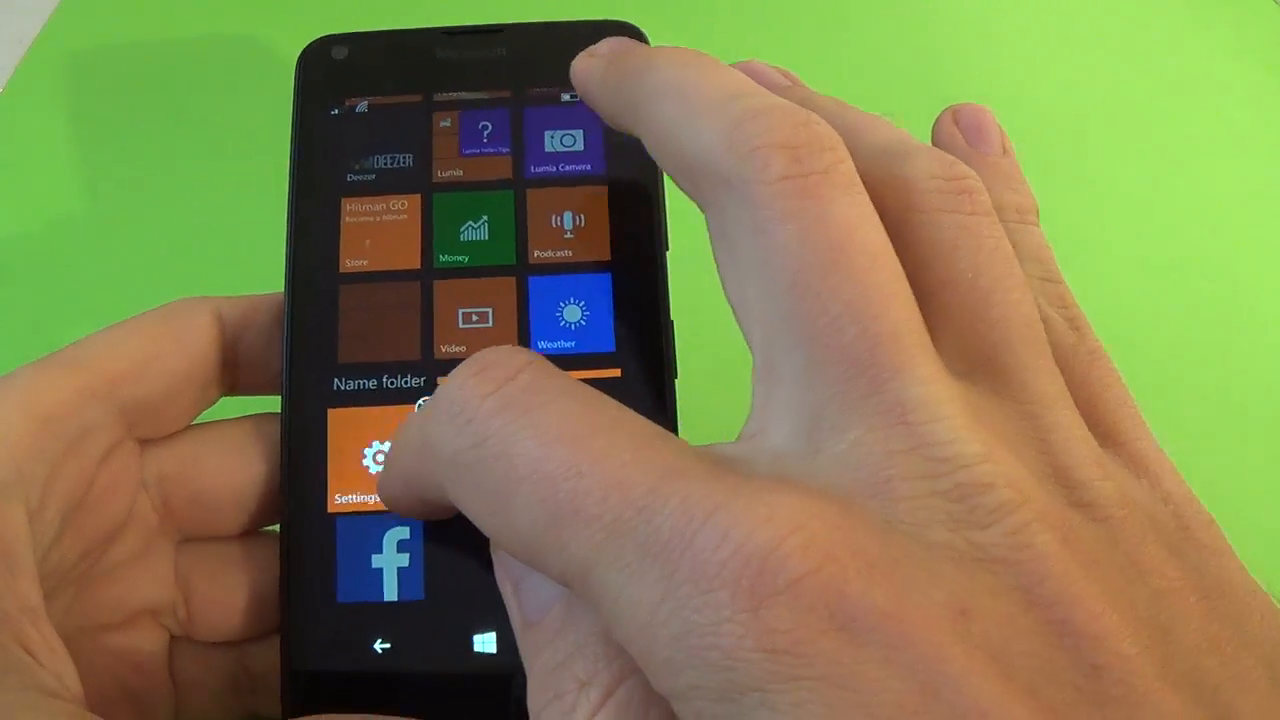
scroll("down", 3)
type("S")
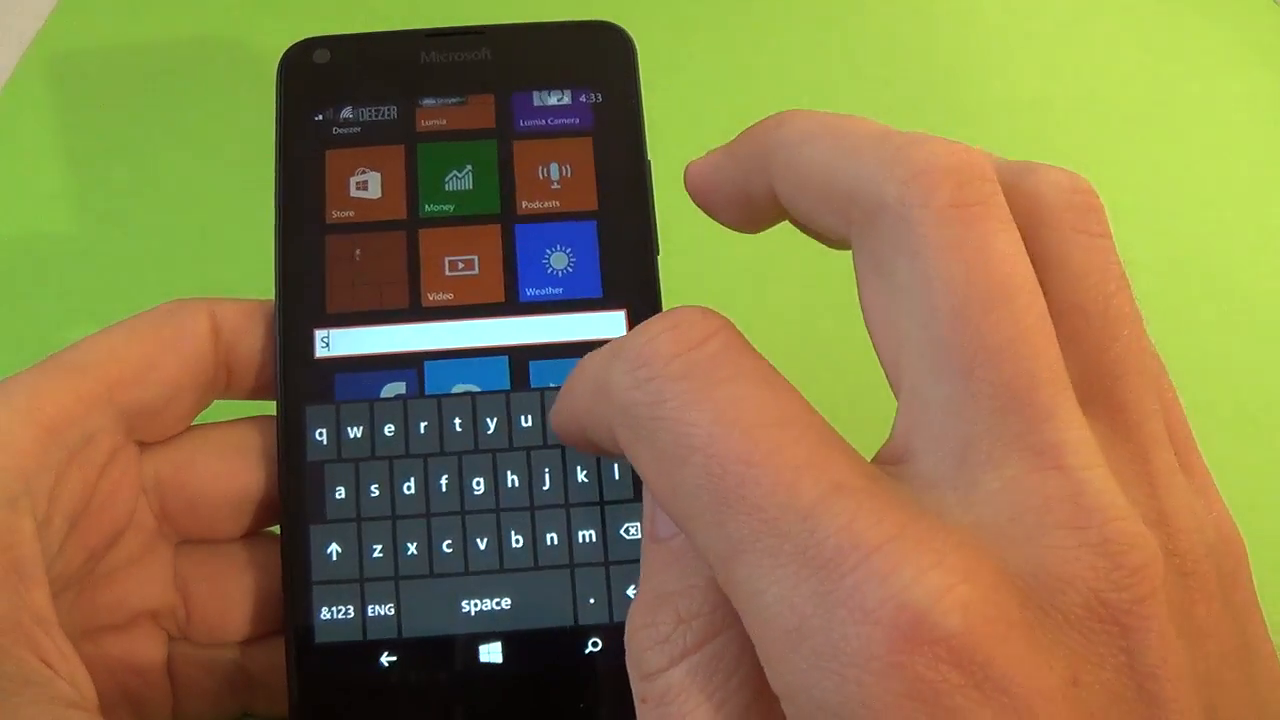
Type the folder name 'Social networks' into the Name folder field.
type("ocial netwo")
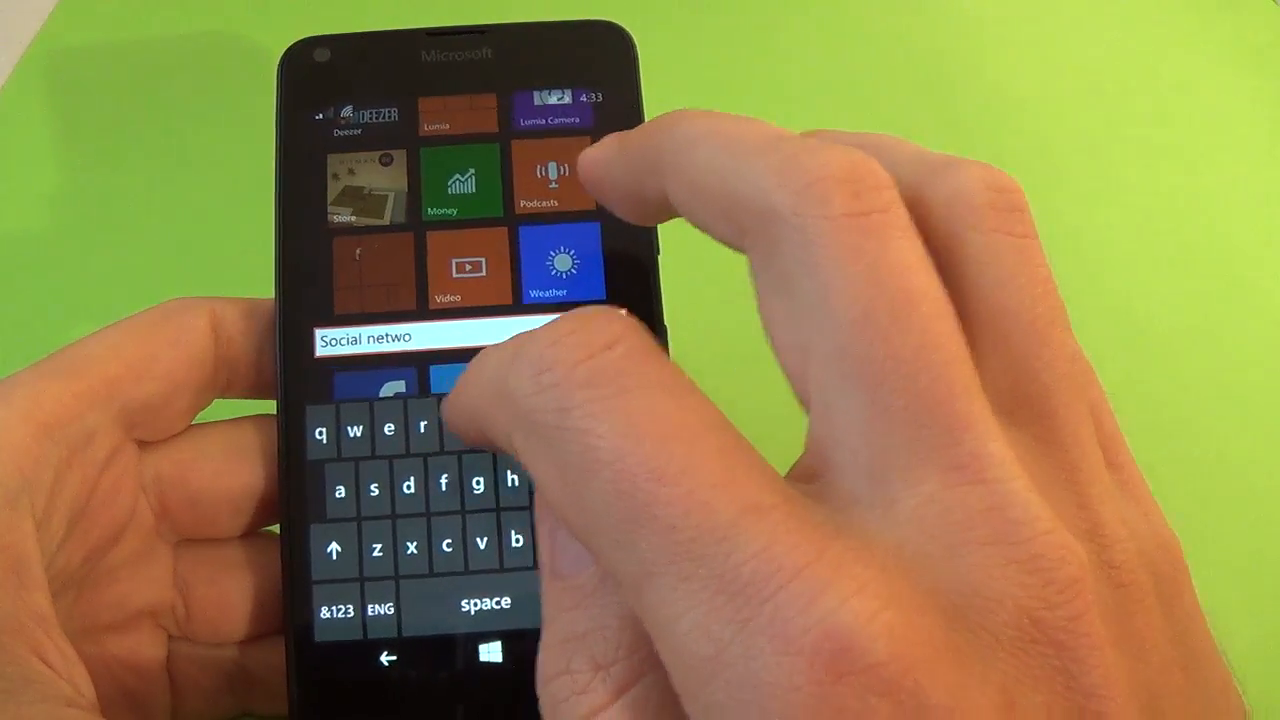
type("r")
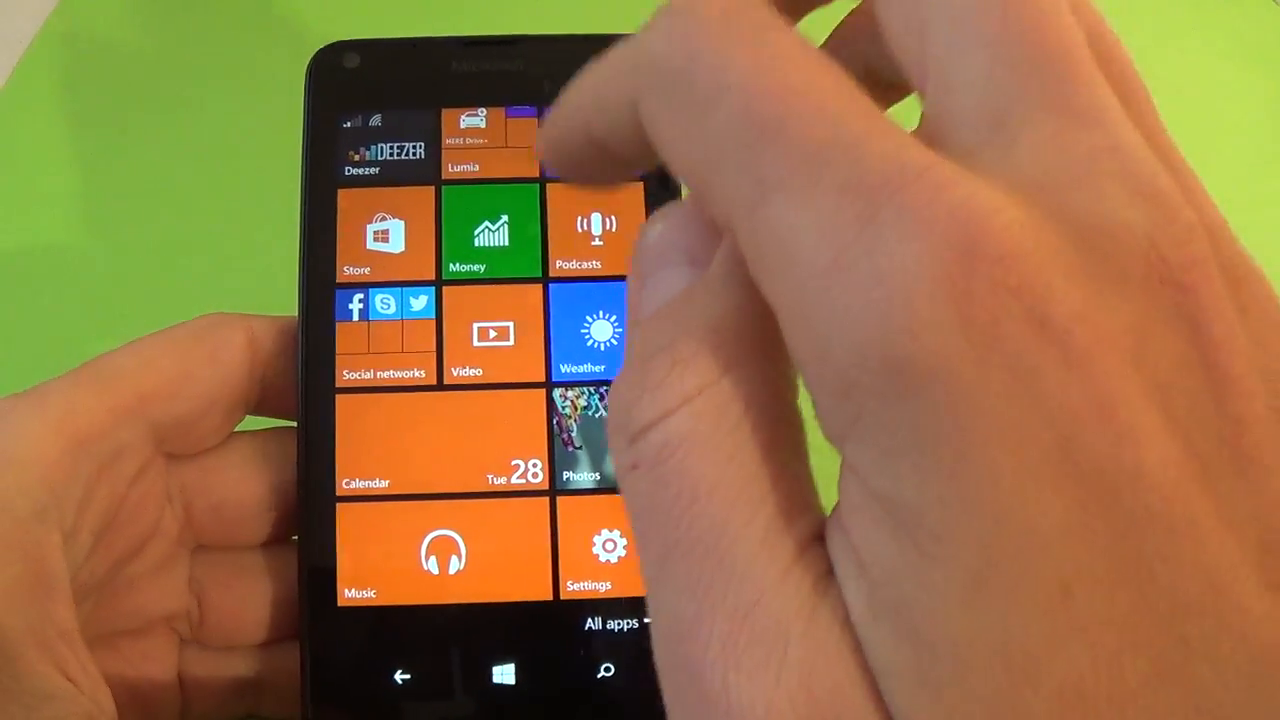
Move Settings out of the Social networks folder next to Music and reach the Settings list.
scroll("down", 3)
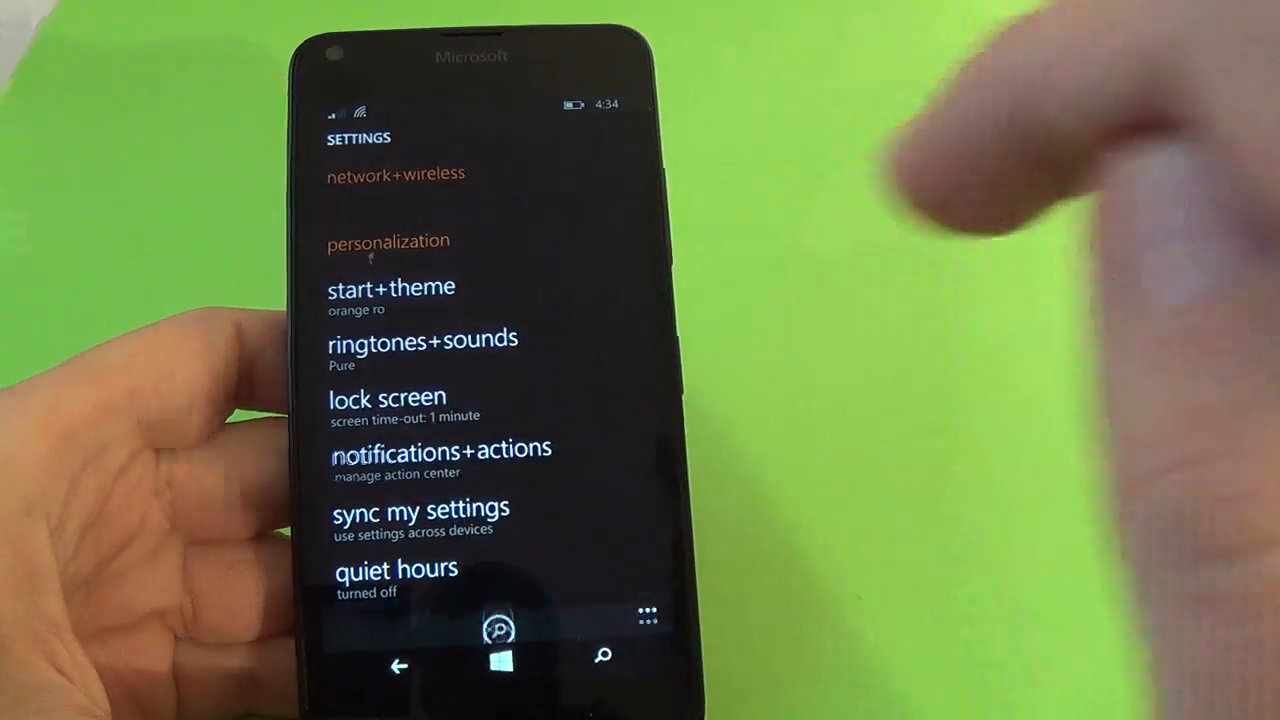
Select an action center quick action slot to show the 'choose a quick action' list.
left_click(440, 448)
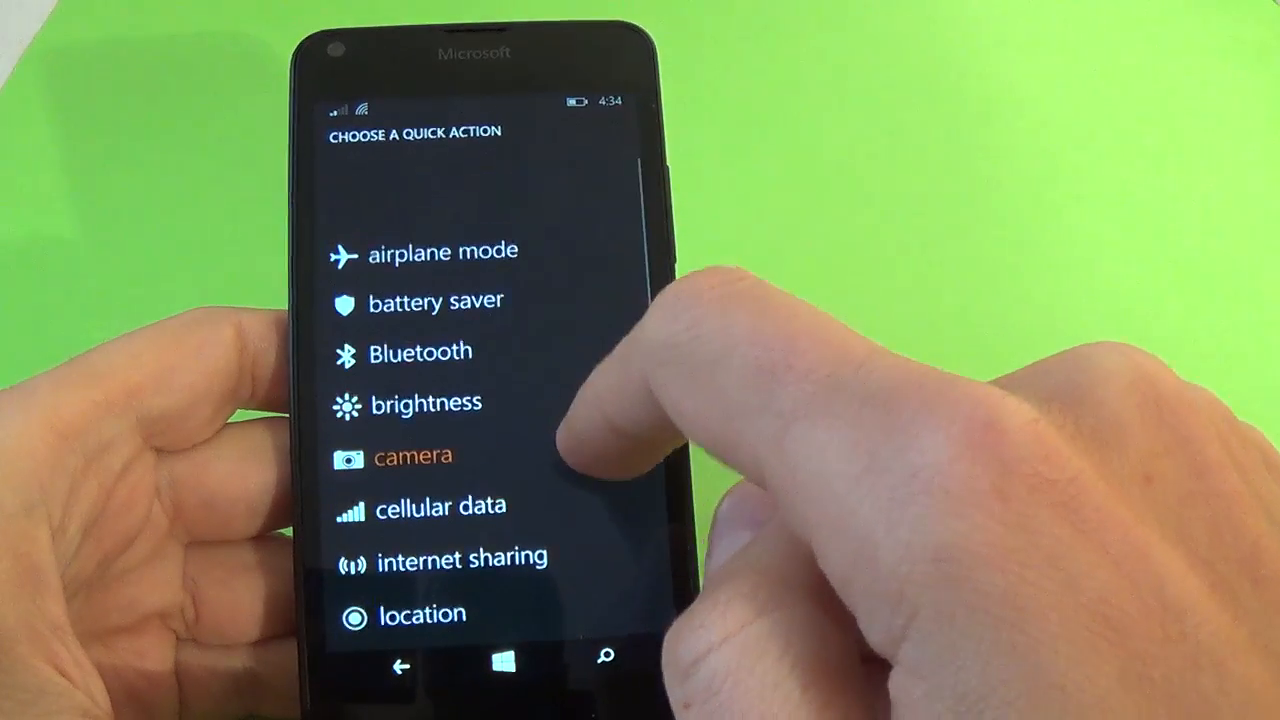
Pull down the action center after choosing brightness as a quick action.
scroll("down", 3)
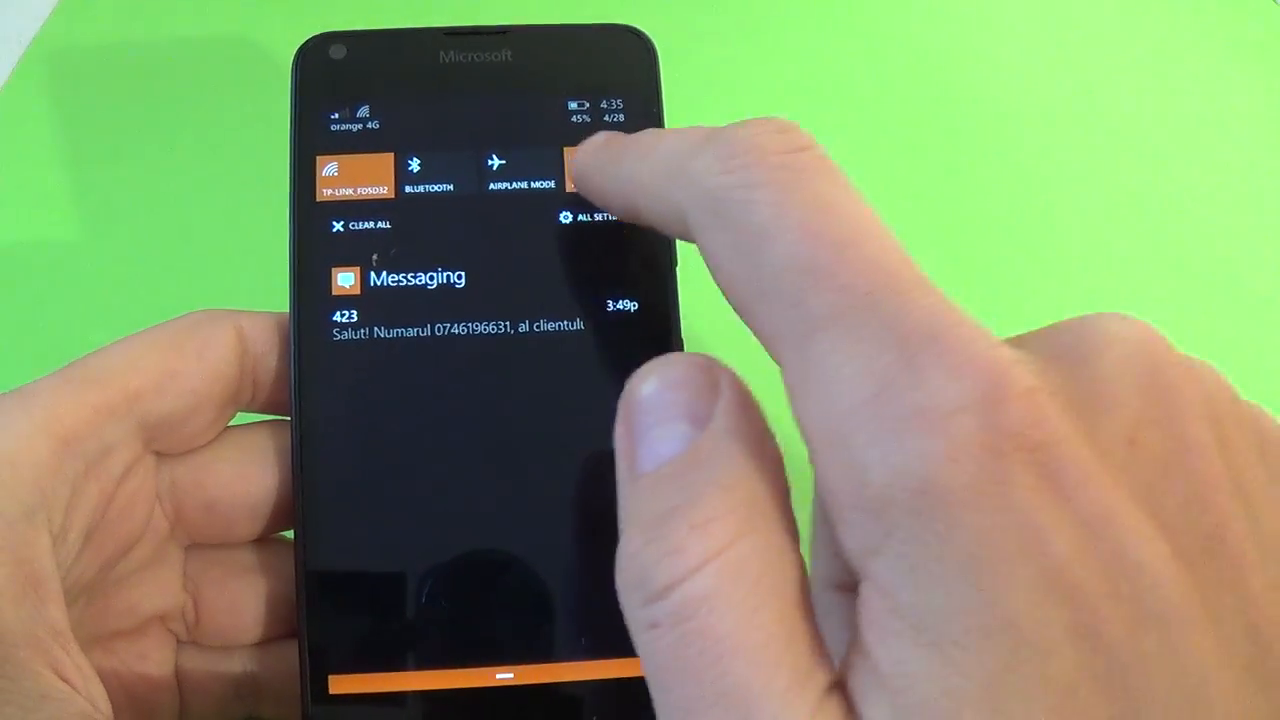
Cycle the brightness quick action through low, medium and high.
left_click(596, 170)
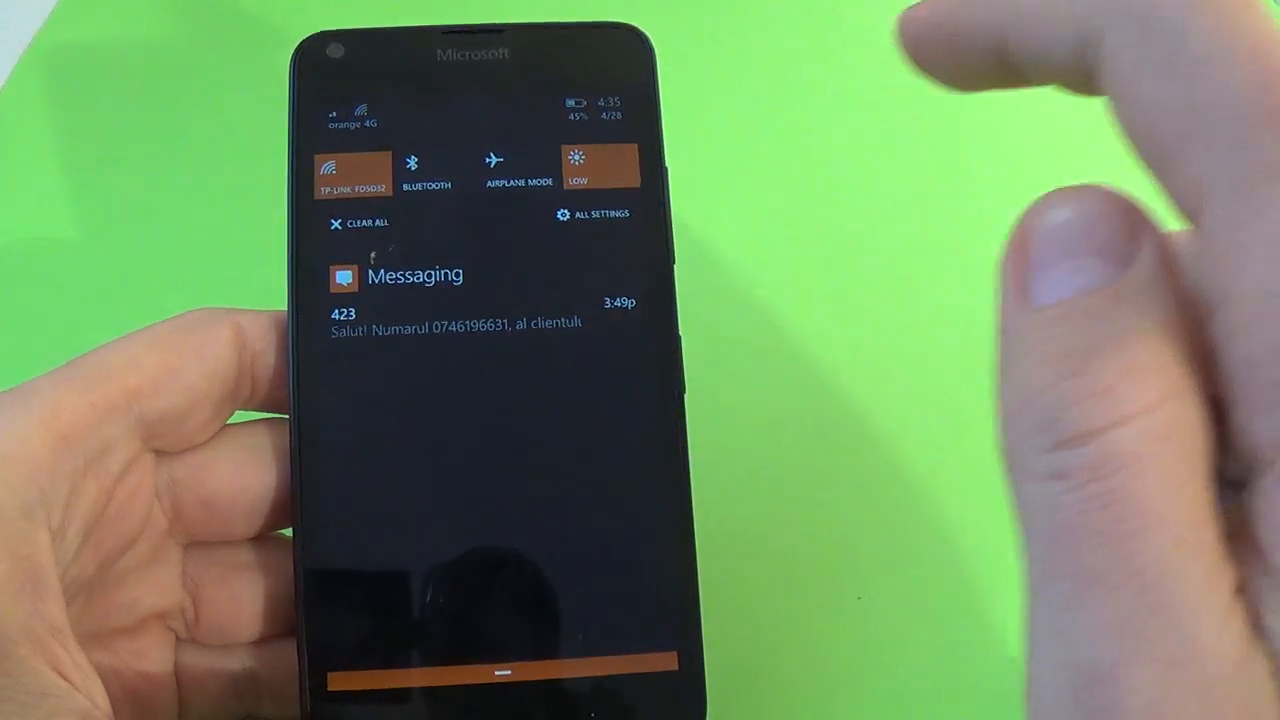
left_click(596, 164)
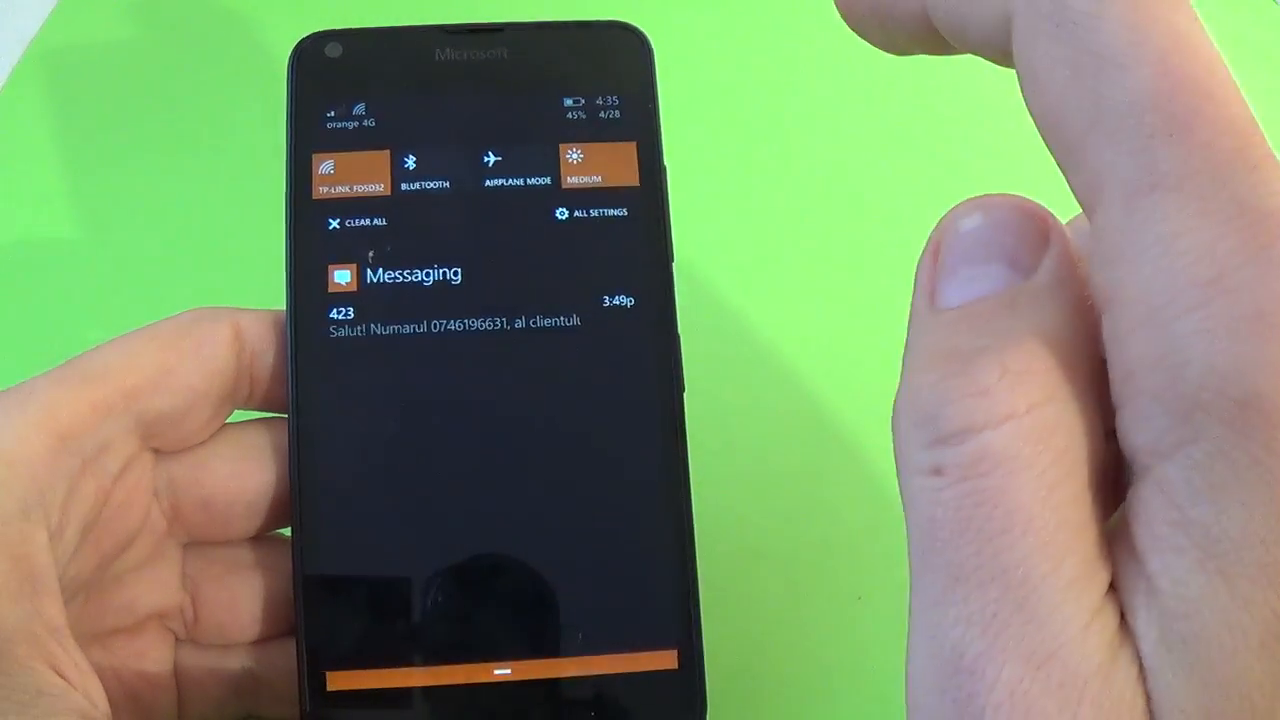
left_click(596, 168)
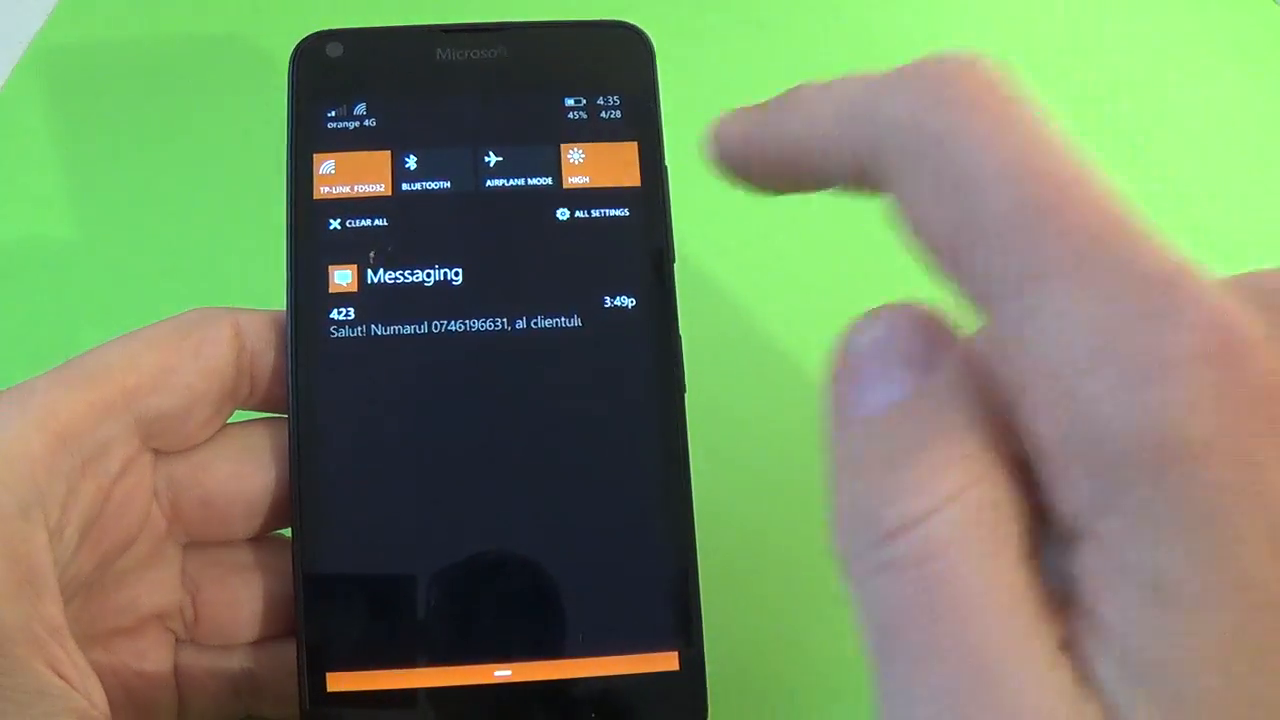
left_click(596, 168)
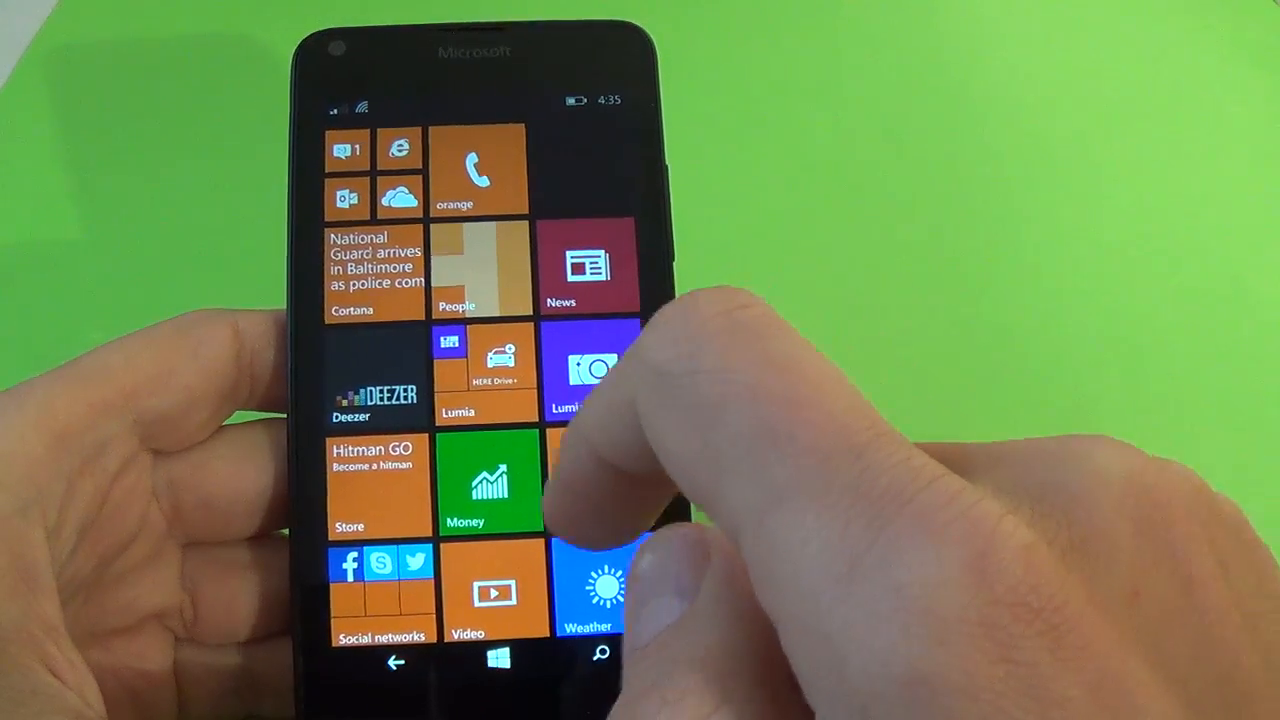
Reach start+theme via the action center's All Settings and set Background to light.
scroll("down", 3)
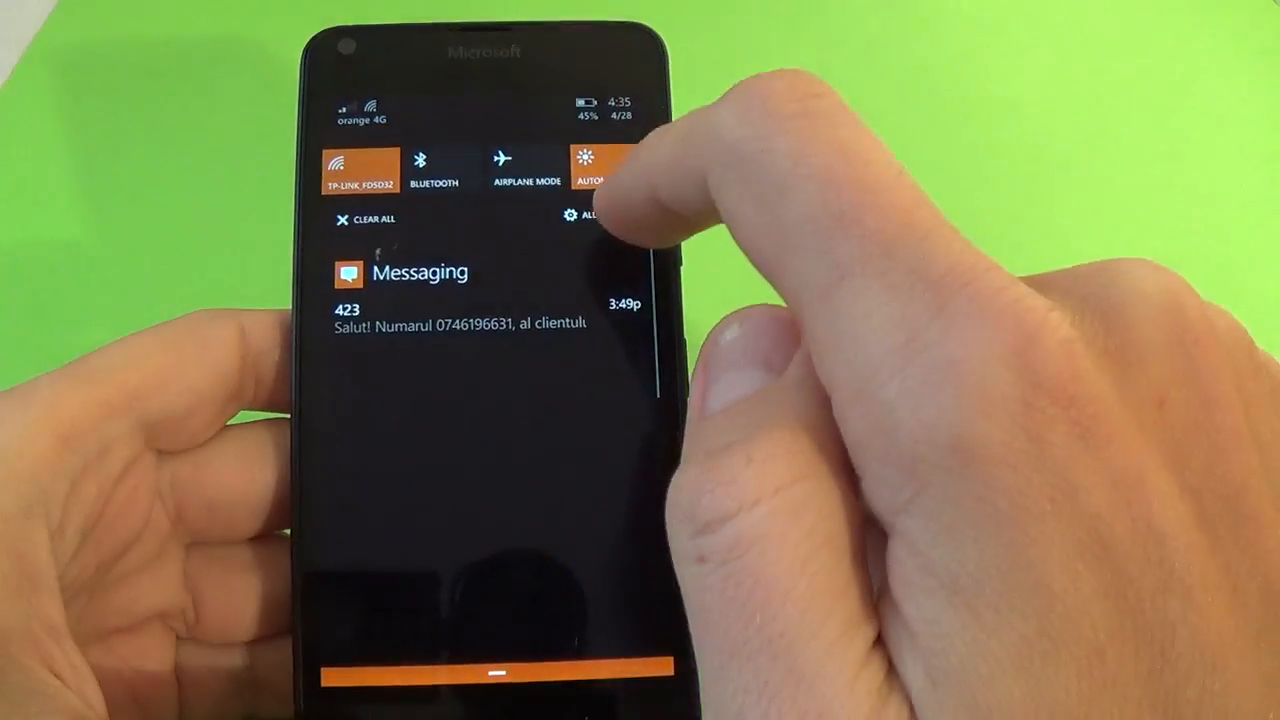
left_click(590, 216)
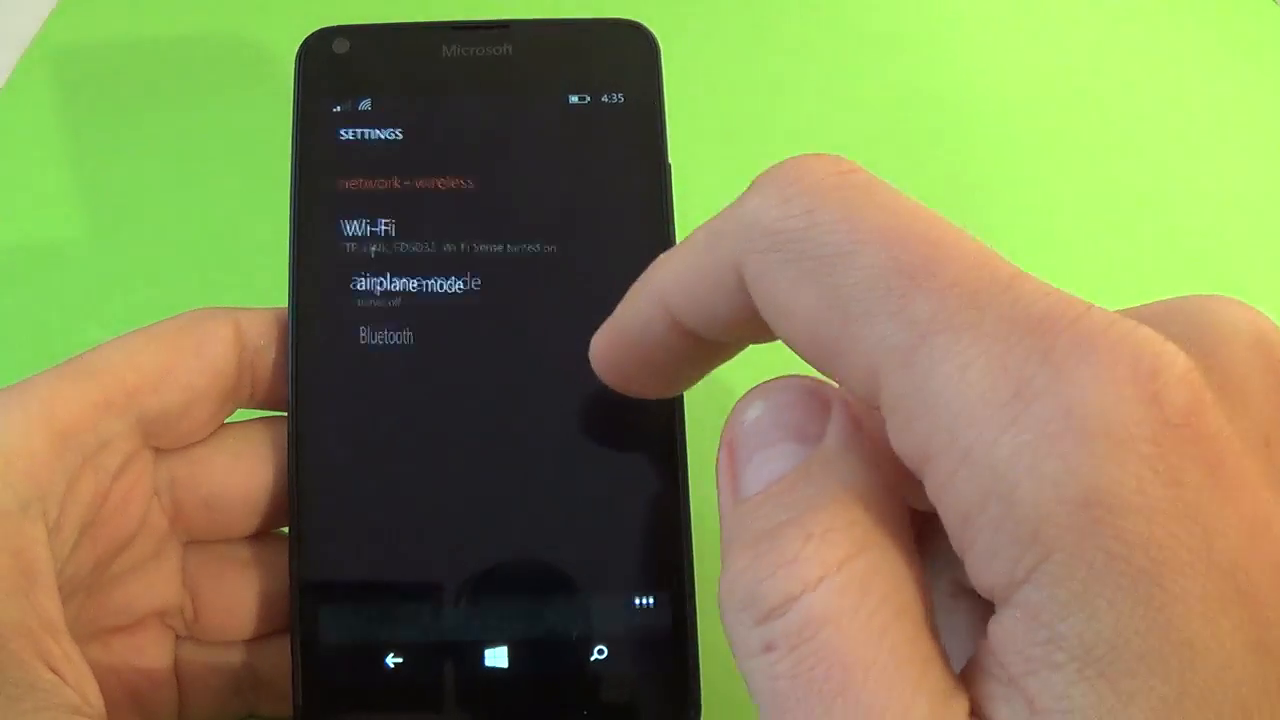
scroll("down", 3)
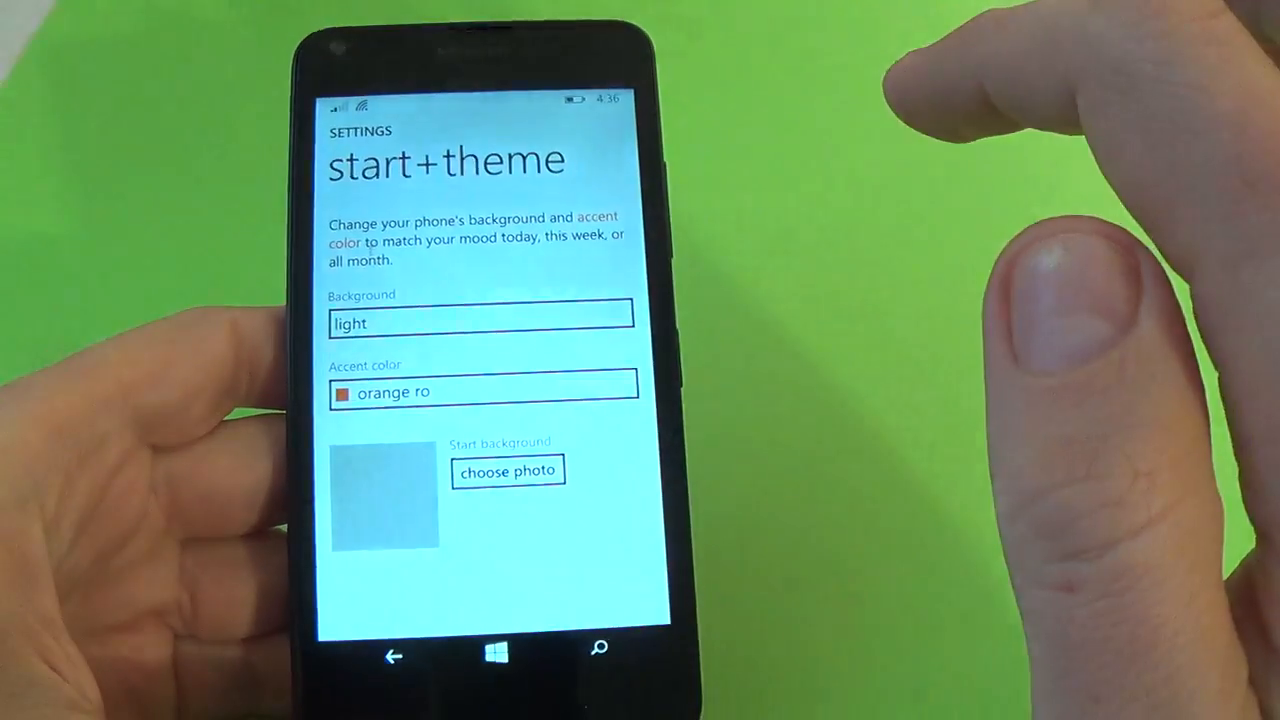
Choose a photo for the Start background, bringing up the album picker.
left_click(480, 324)
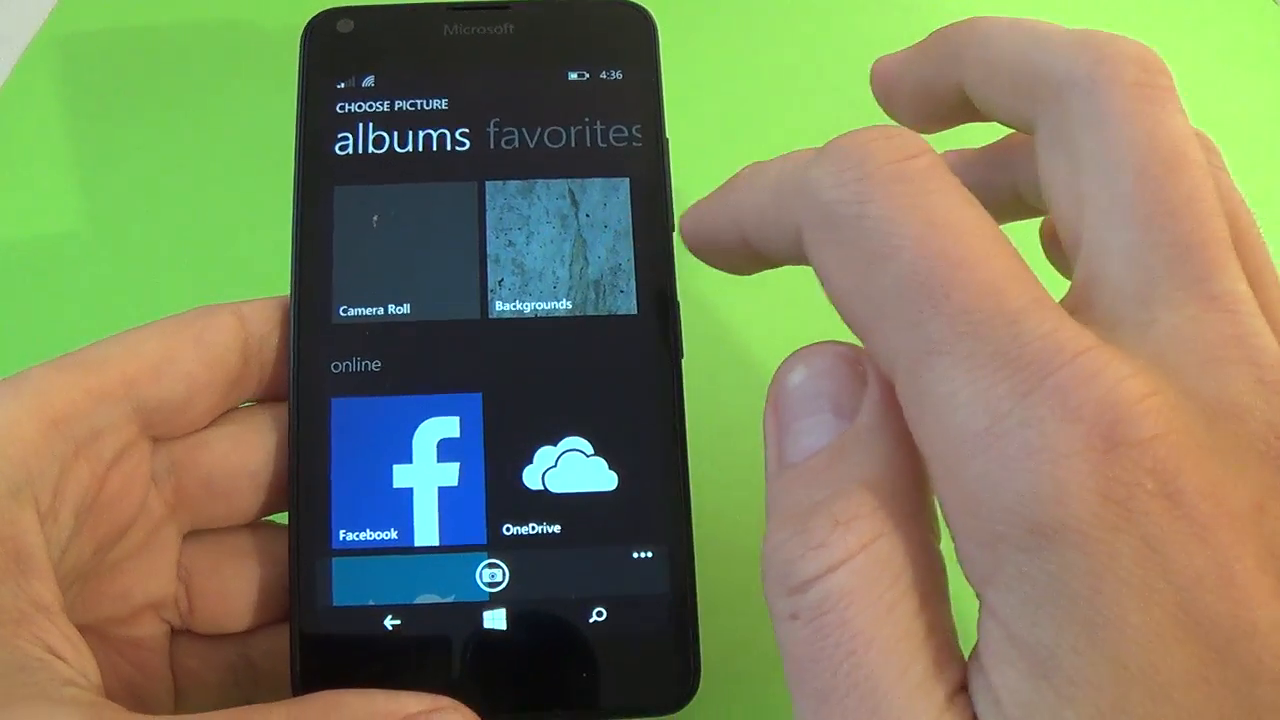
Choose a textured photo as the Start background showing through the tiles.
left_click(562, 250)
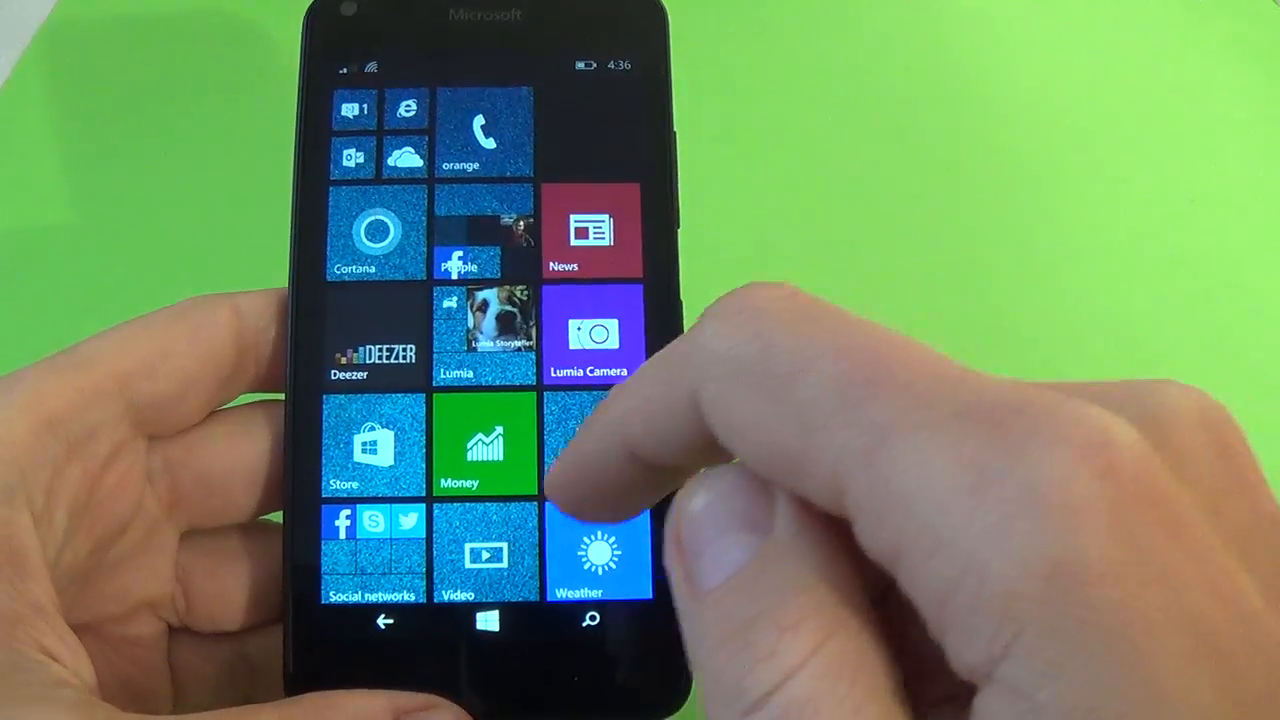
scroll("down", 3)
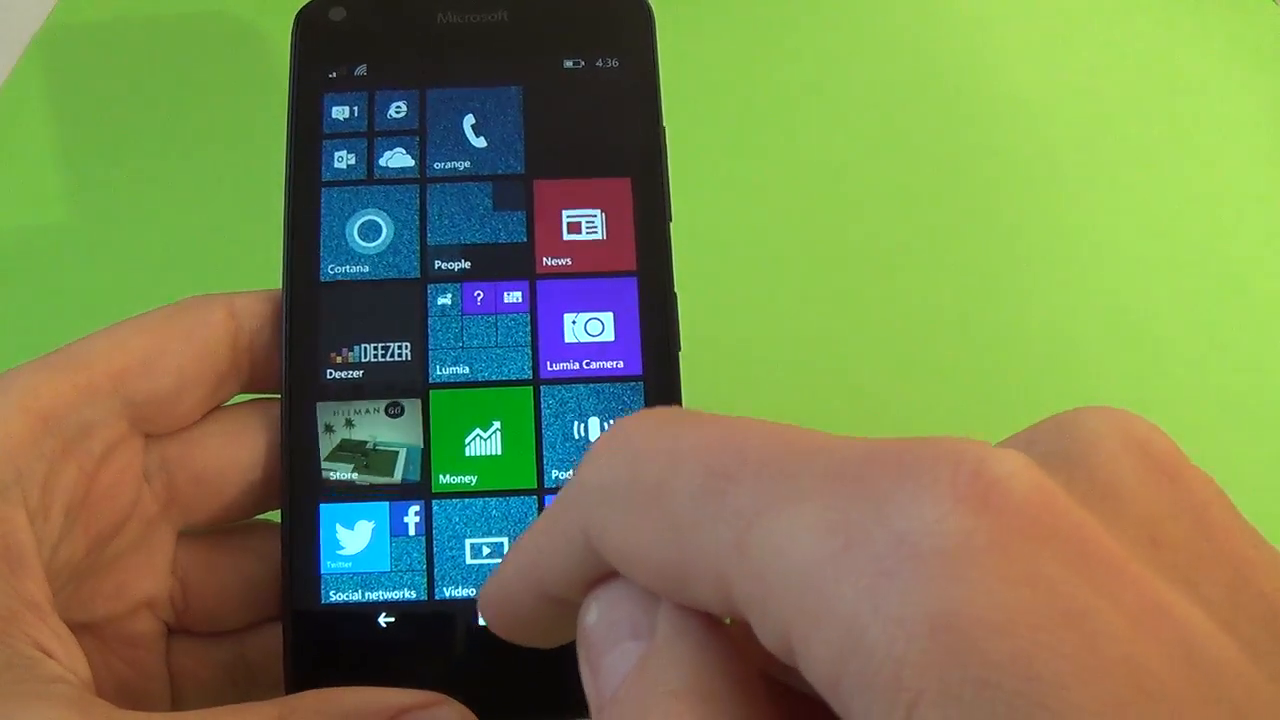
scroll("up", 3)
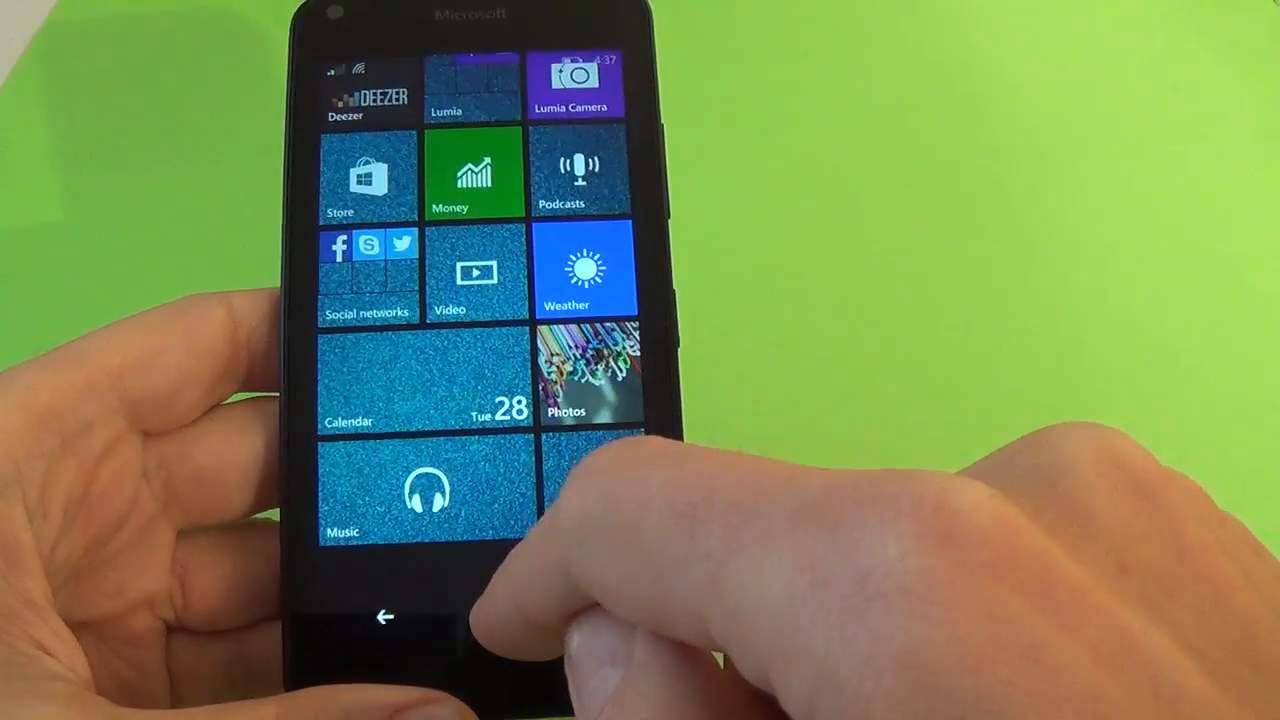